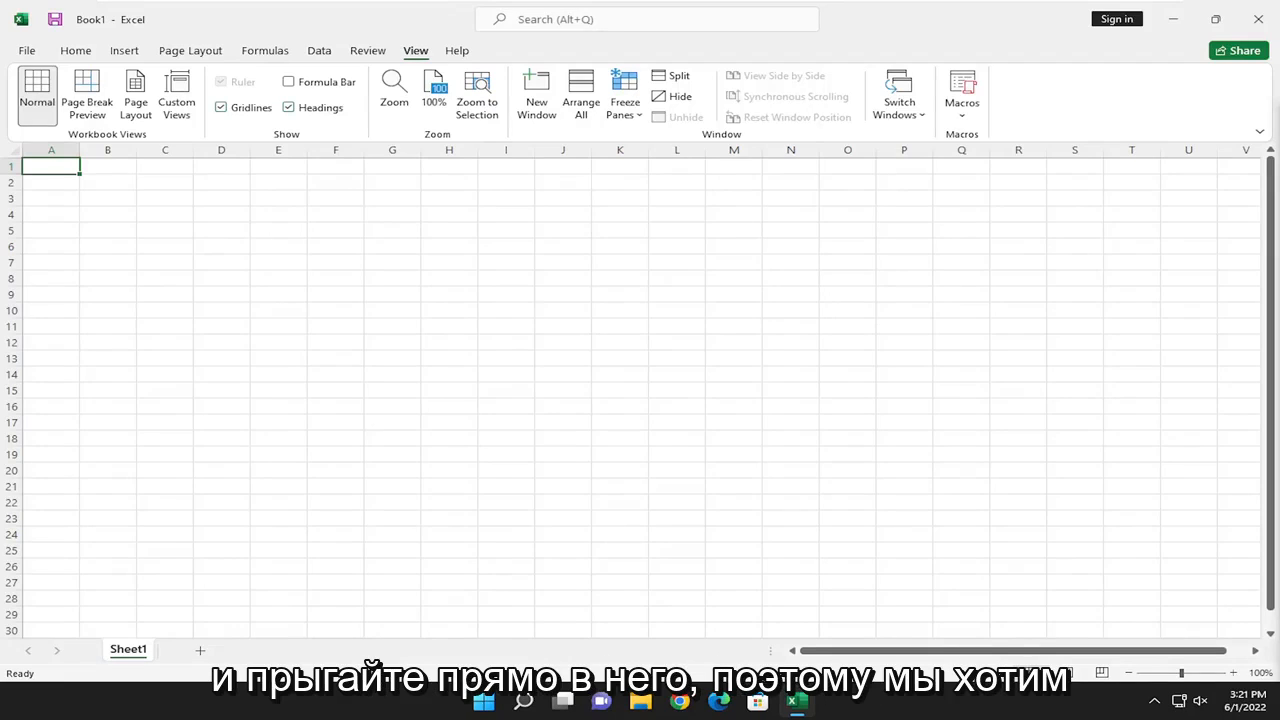
mouse_move(857, 138)
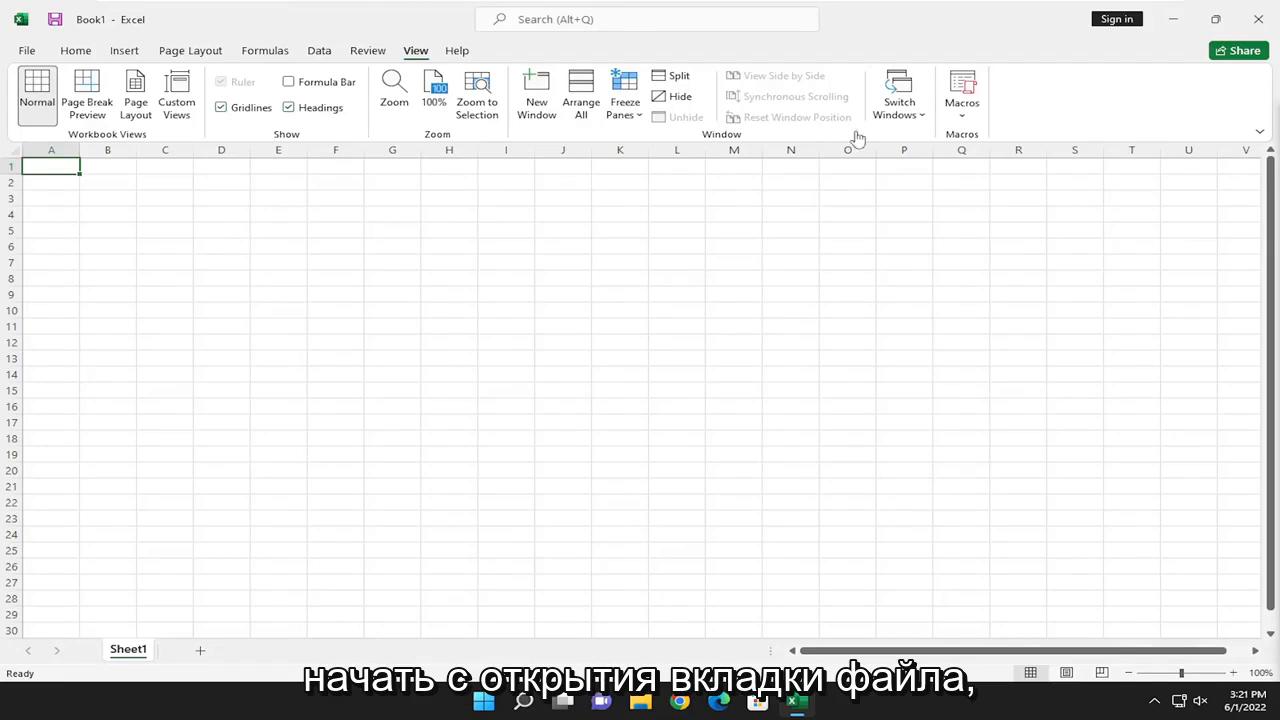
Step: Open the File backstage showing the new-workbook templates
left_click(26, 50)
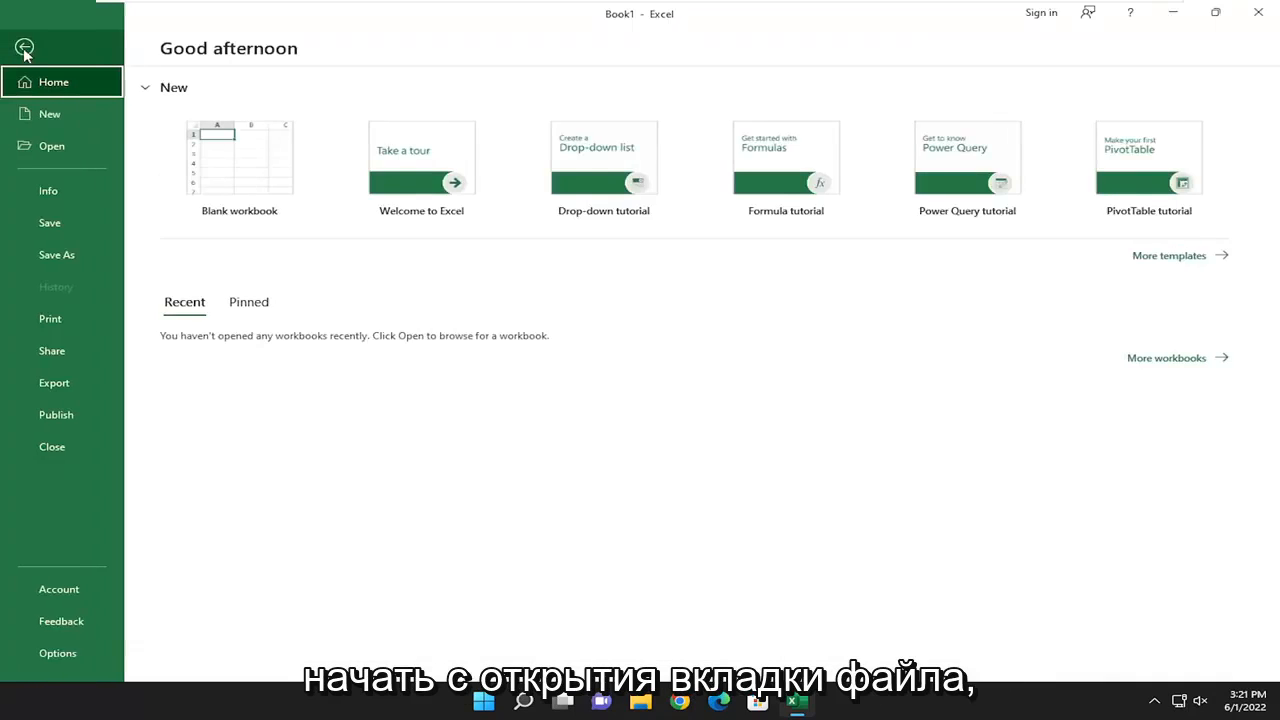
mouse_move(106, 477)
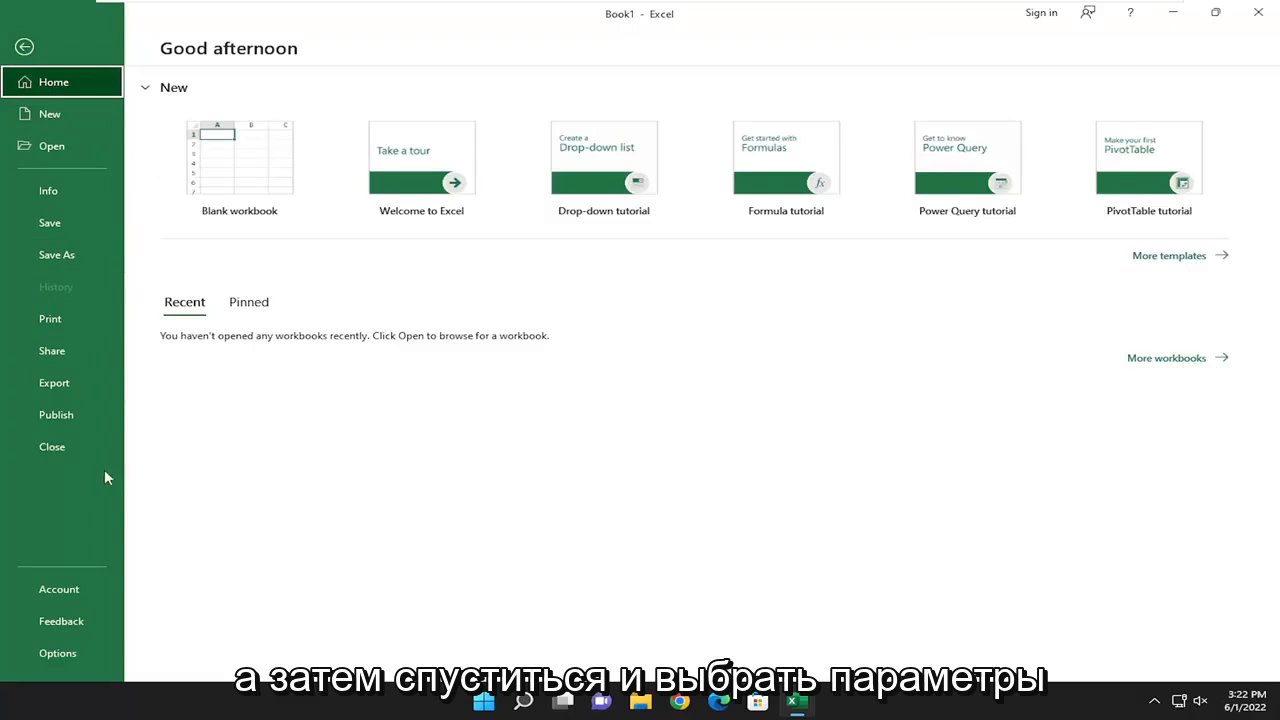
Step: Open Excel Options on its Trust Center page
left_click(57, 653)
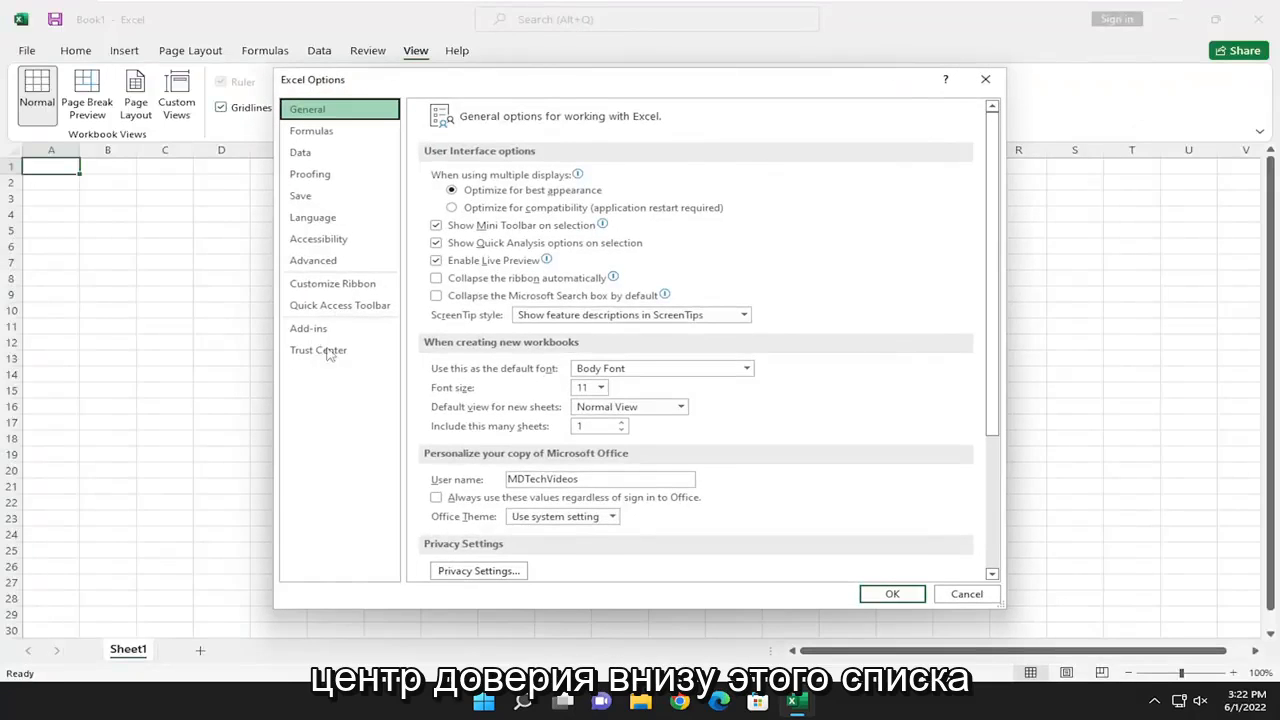
left_click(318, 350)
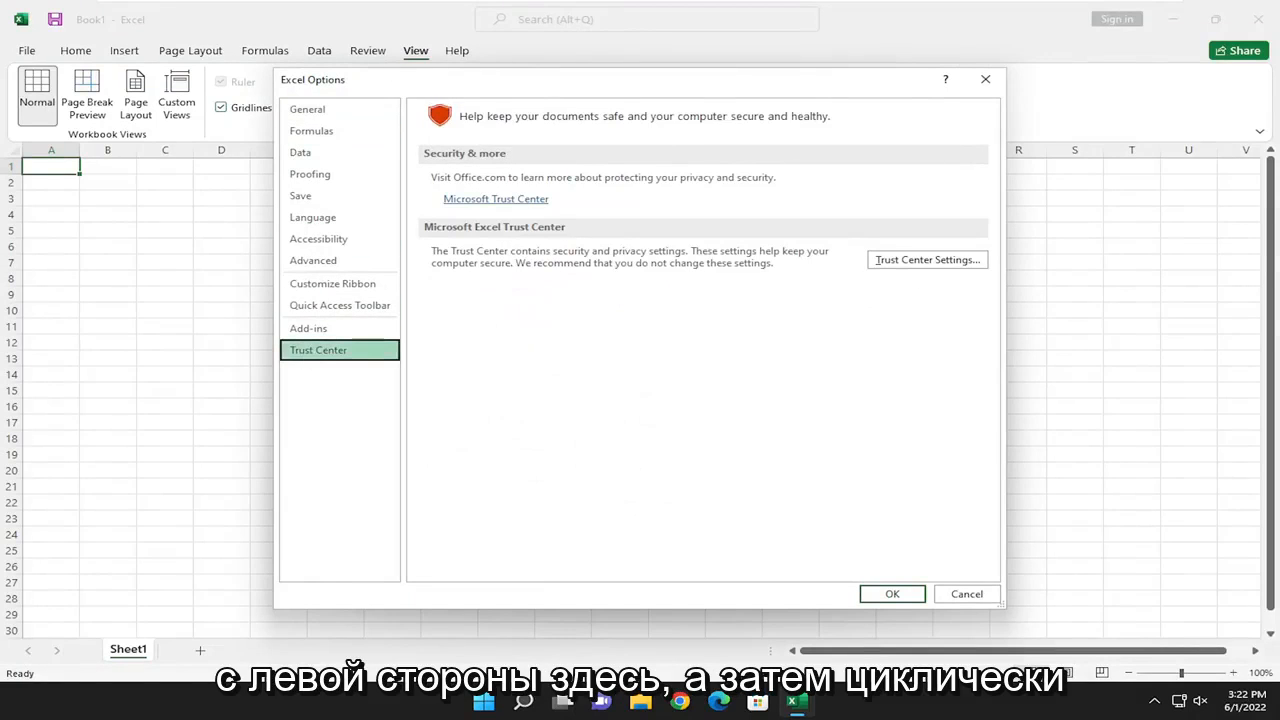
mouse_move(891, 268)
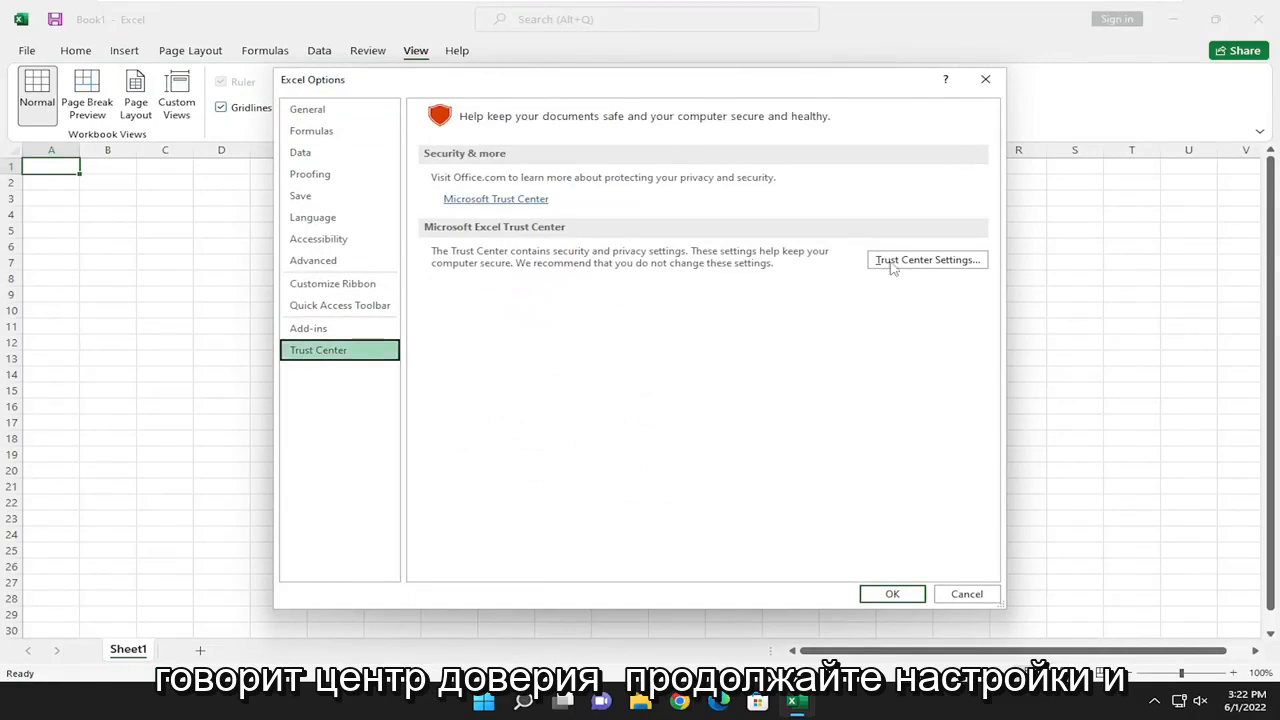
Step: In Trust Center Settings, choose 'Enable VBA macros' under Macro Settings
left_click(926, 260)
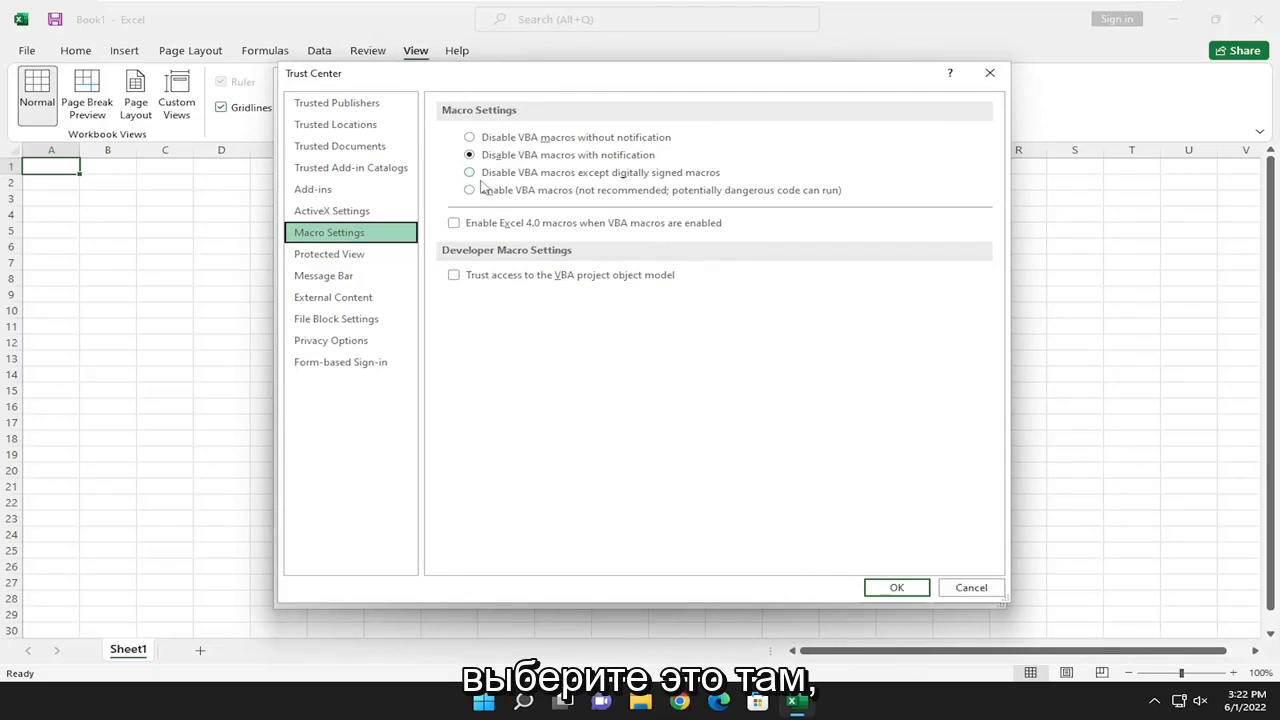
mouse_move(478, 190)
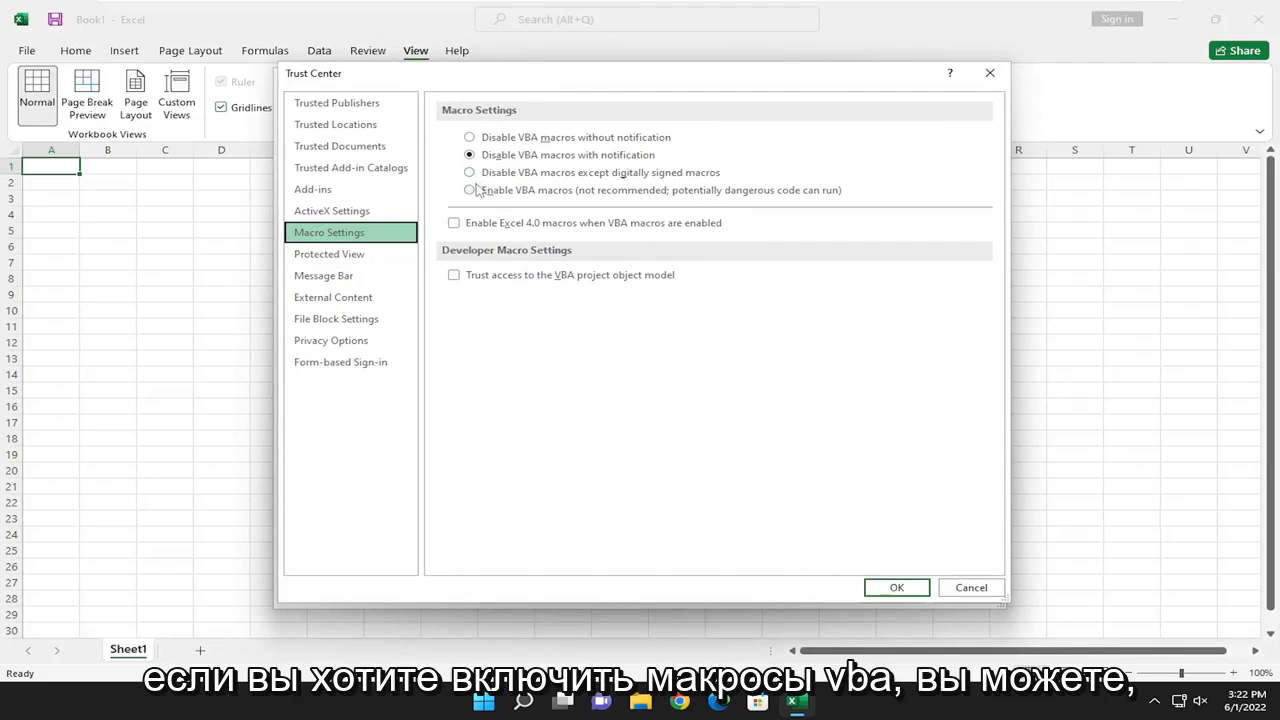
left_click(469, 190)
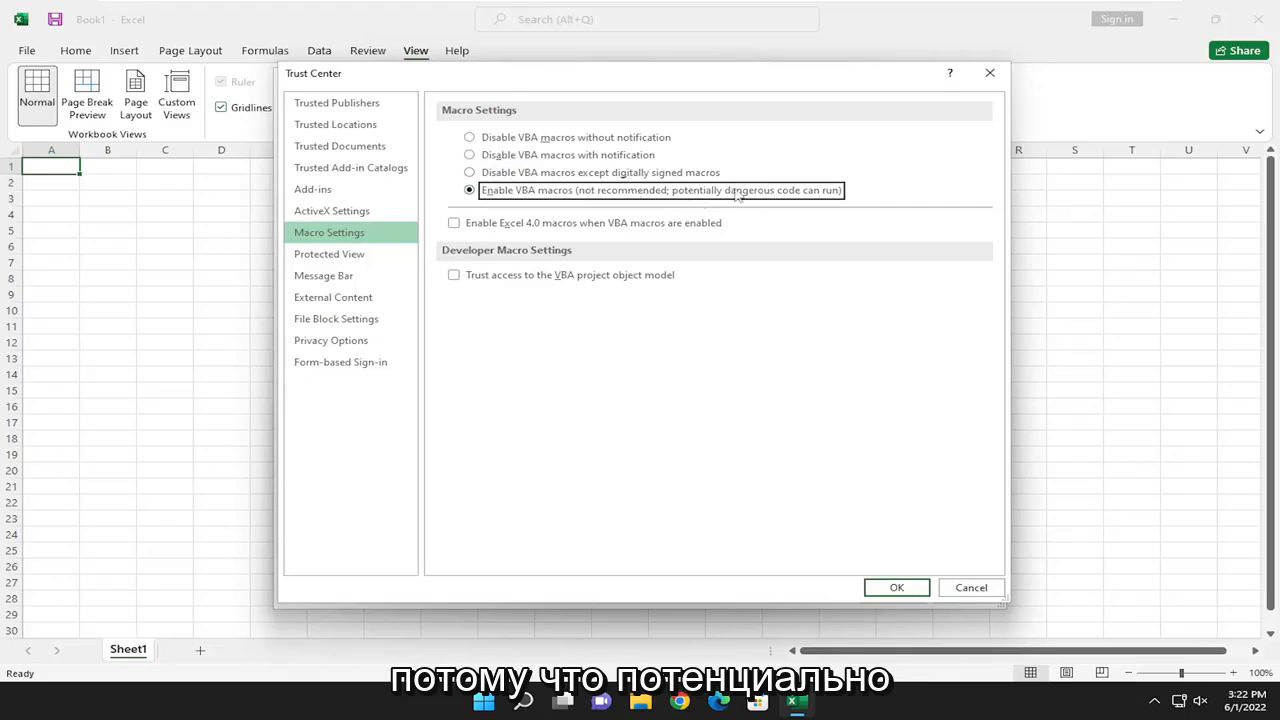
mouse_move(485, 210)
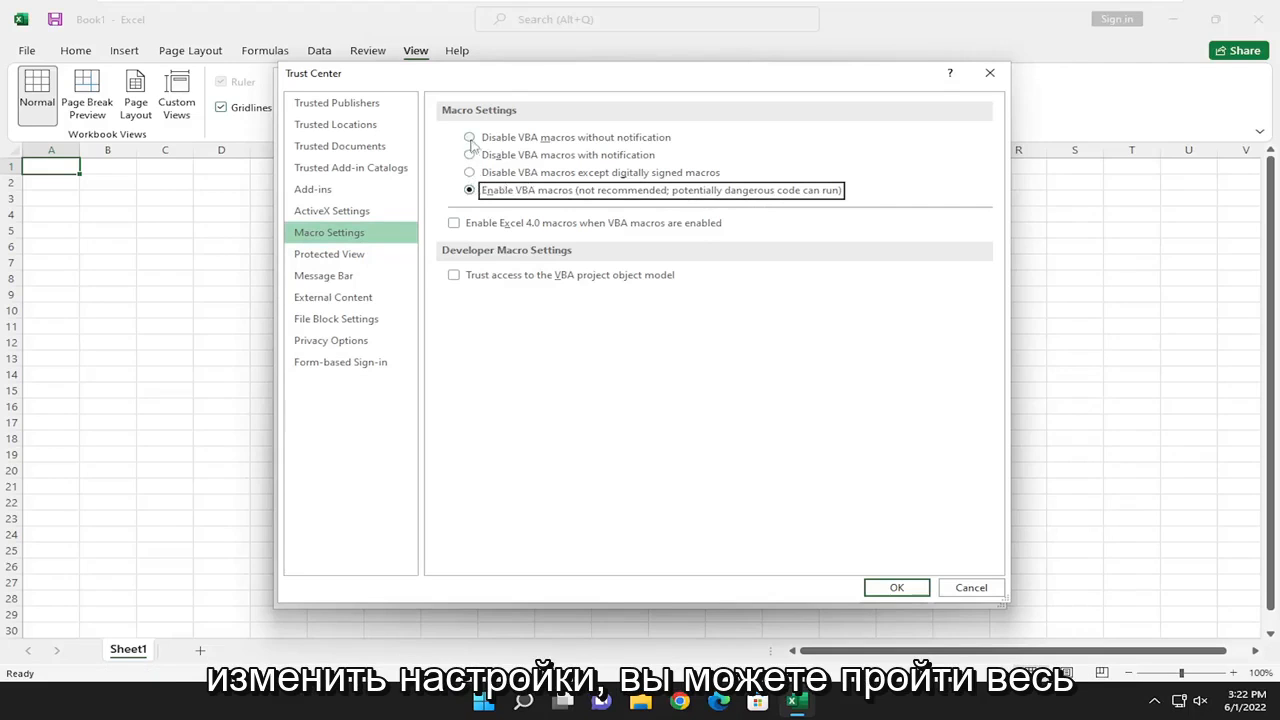
mouse_move(597, 135)
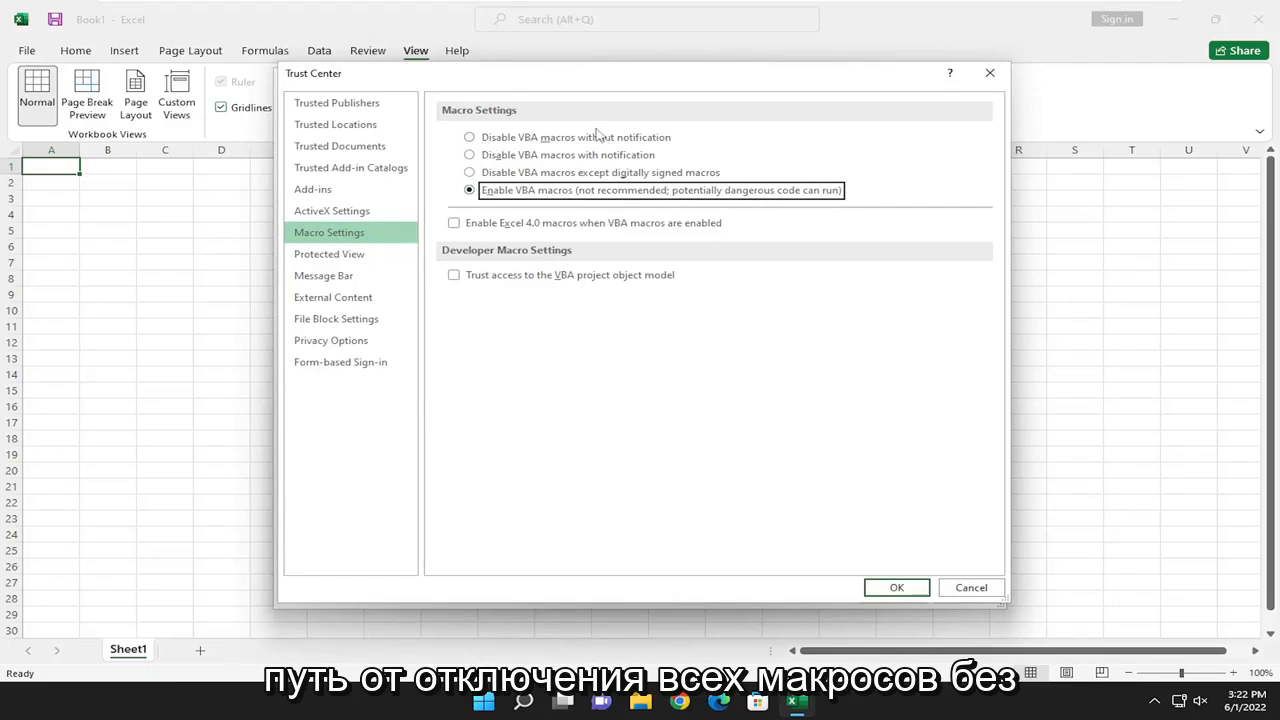
mouse_move(505, 167)
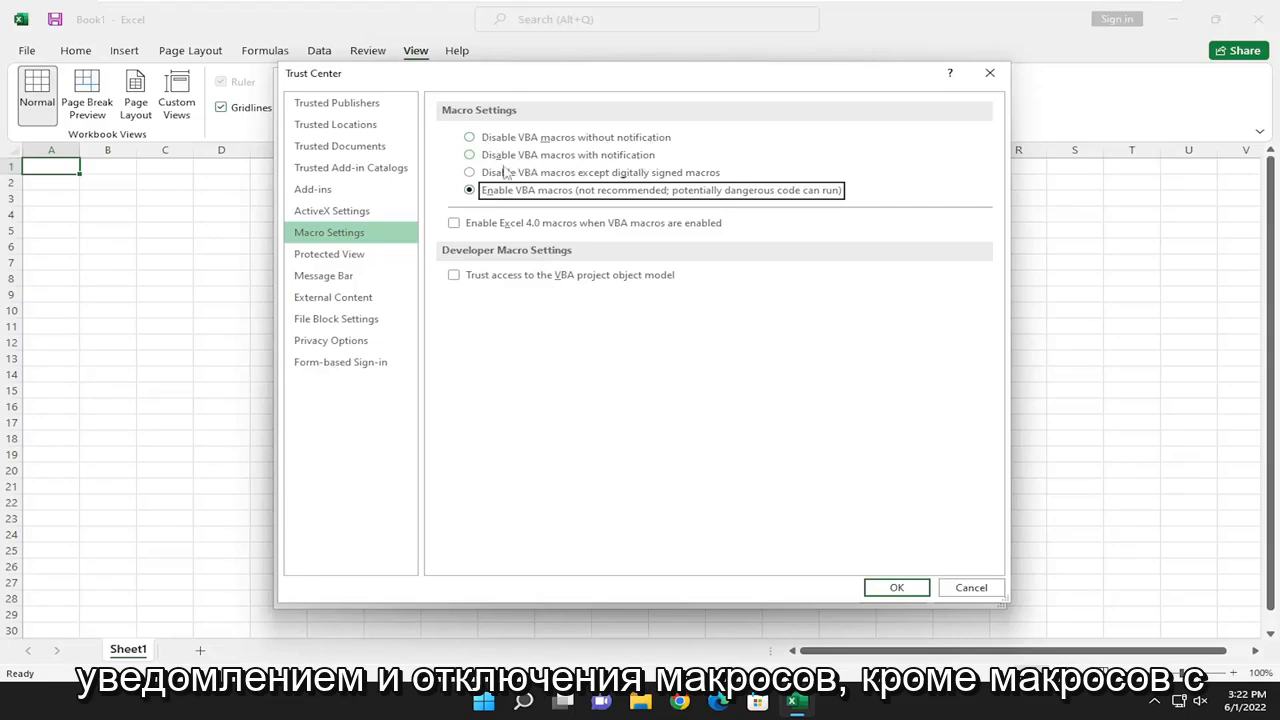
mouse_move(605, 185)
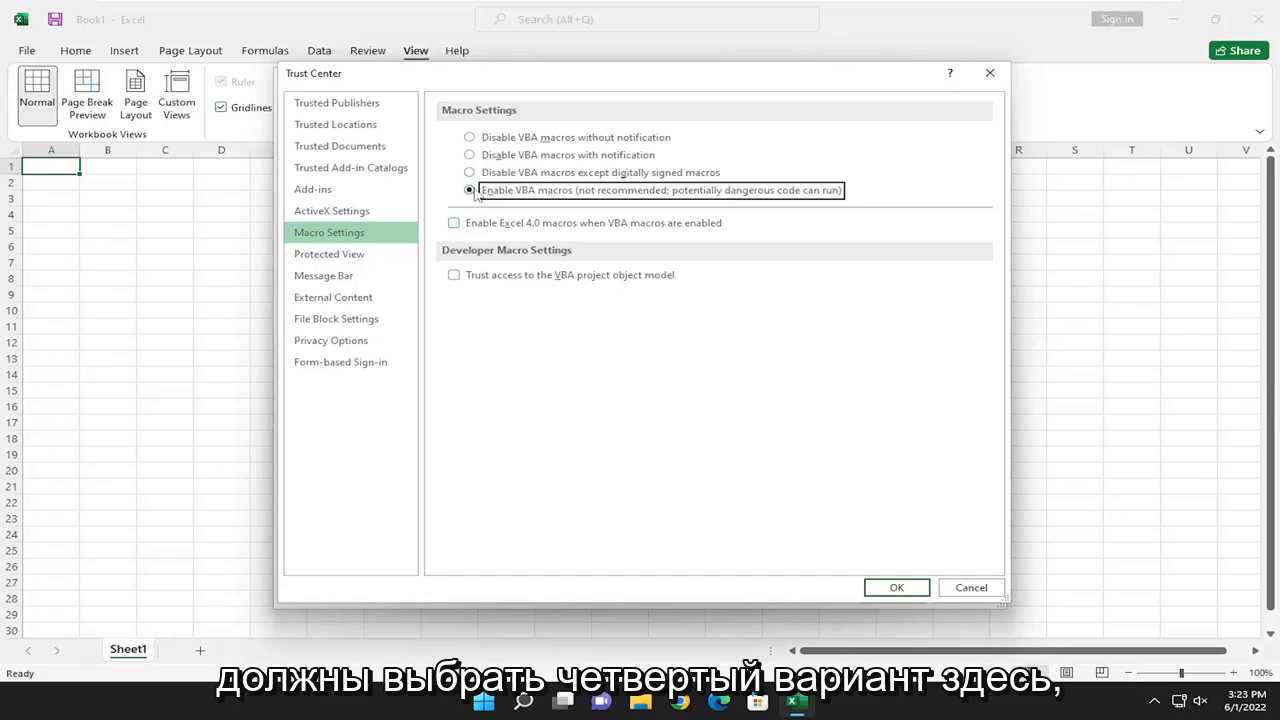
Step: Confirm the Trust Center dialog with OK, returning to Excel Options
left_click(896, 587)
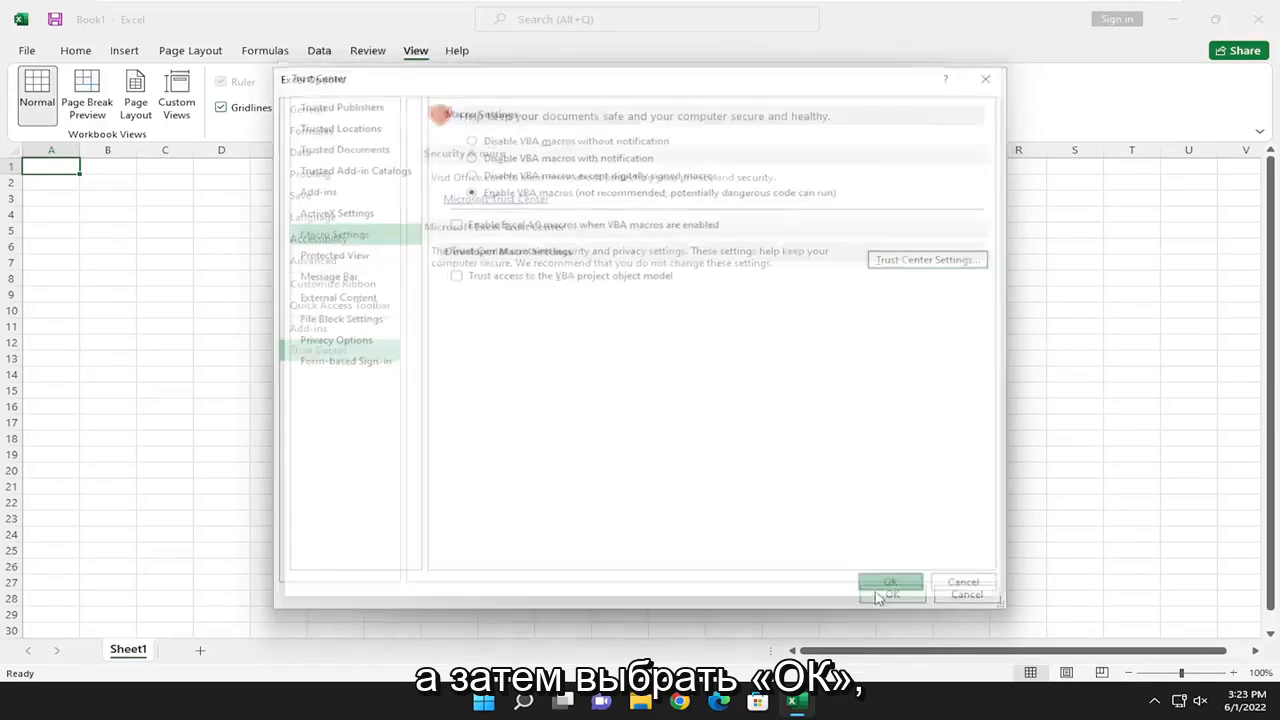
left_click(890, 582)
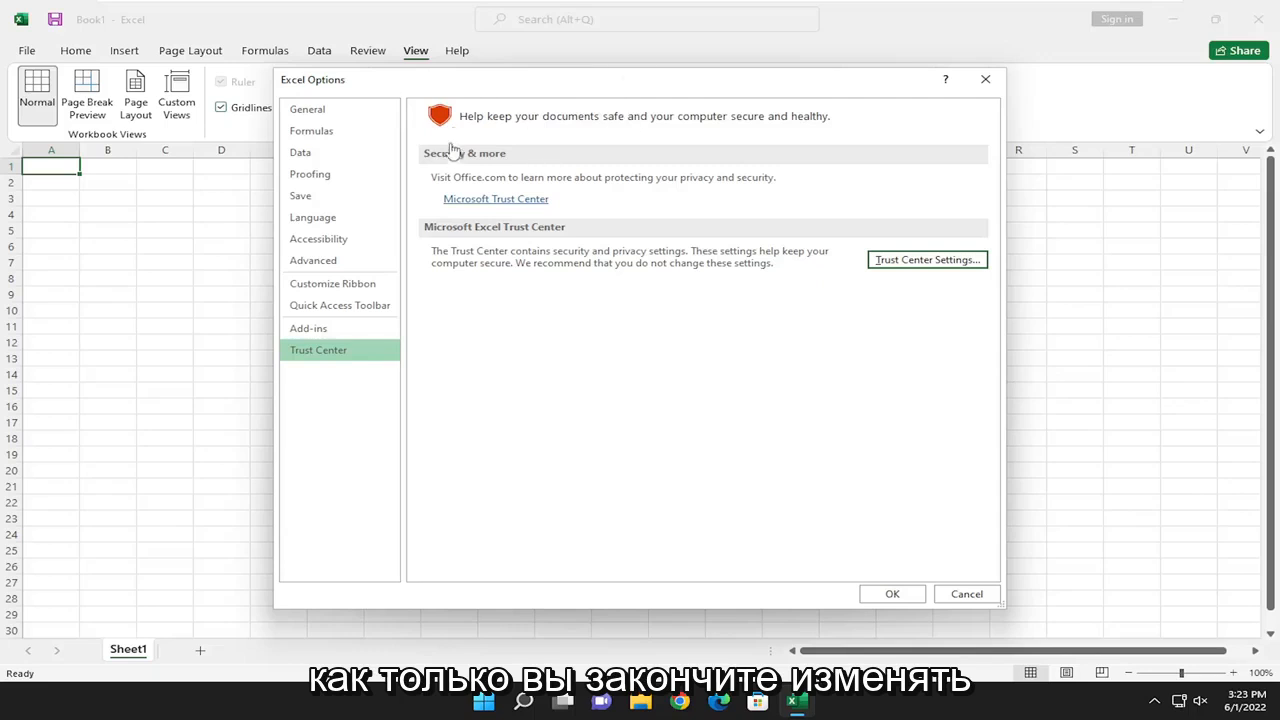
mouse_move(628, 145)
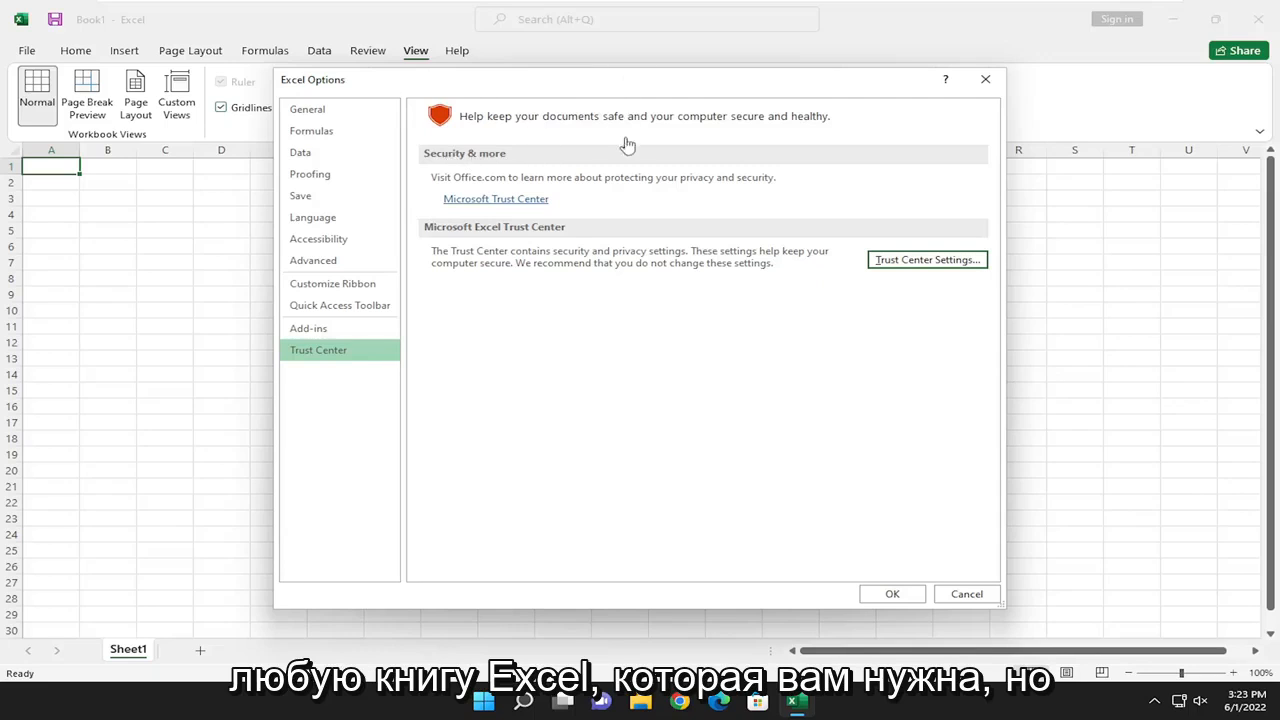
mouse_move(500, 190)
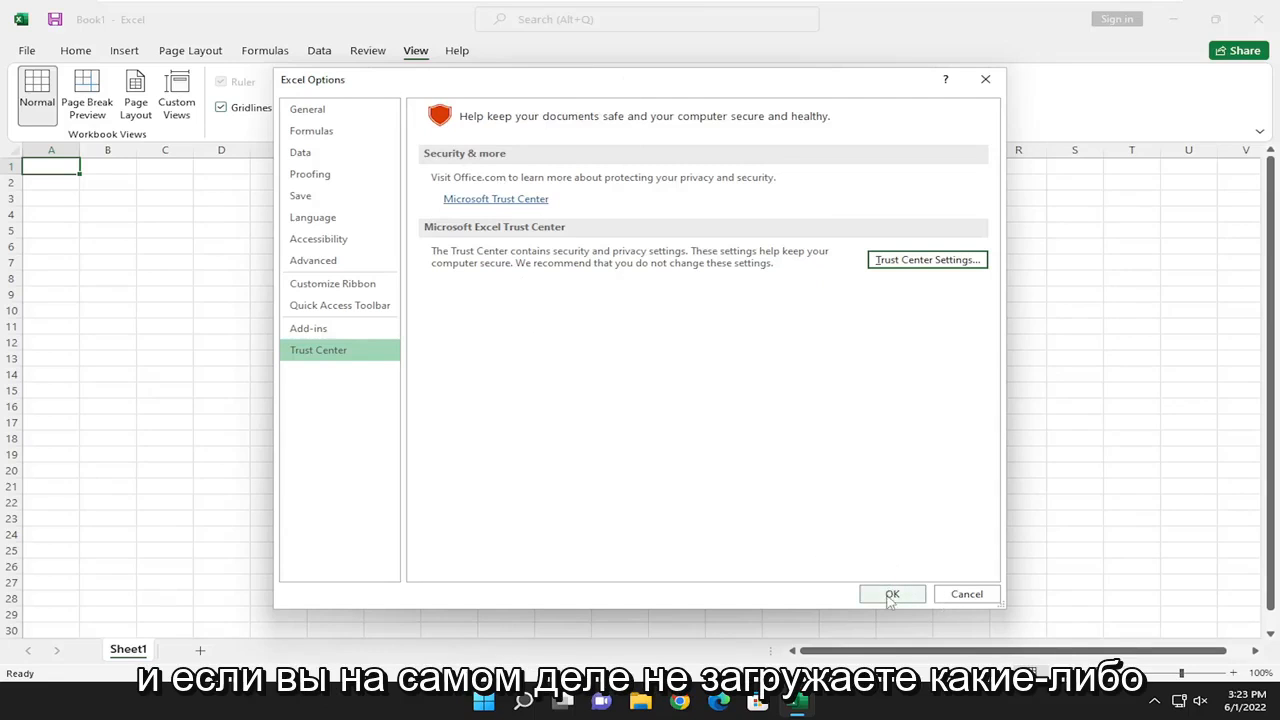
mouse_move(891, 601)
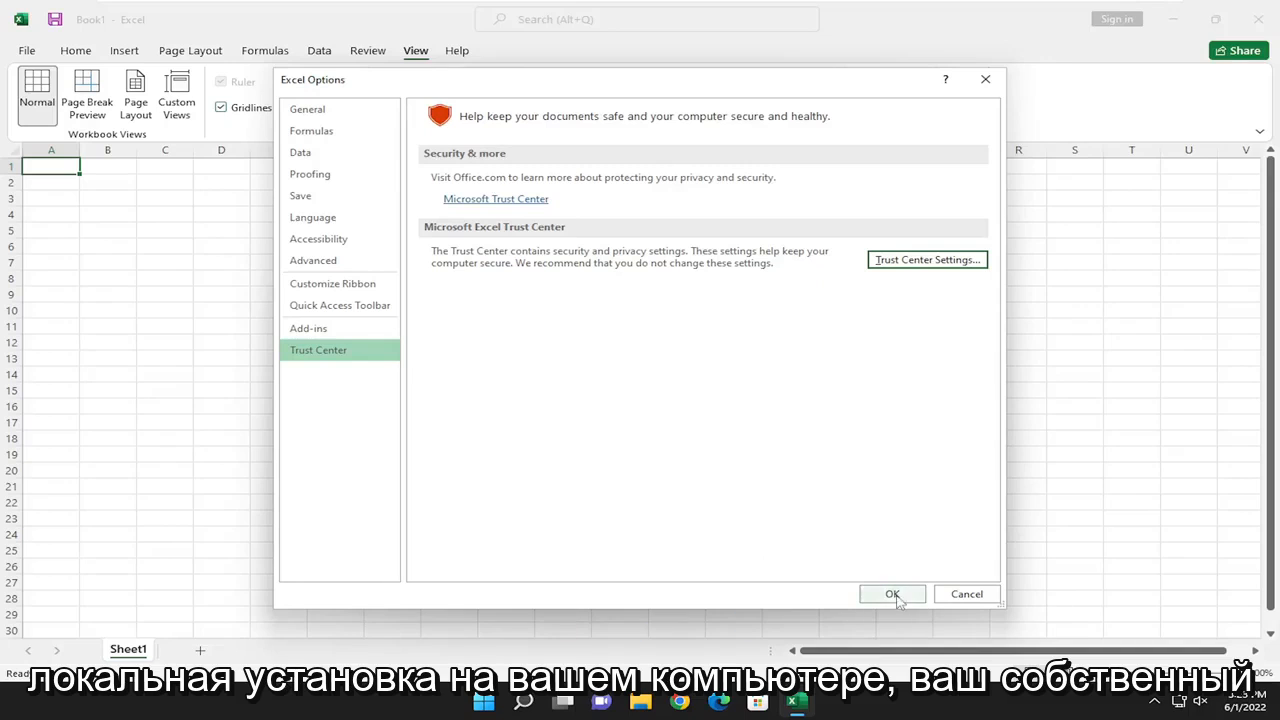
Step: Confirm Excel Options with OK, returning to the blank workbook
left_click(891, 593)
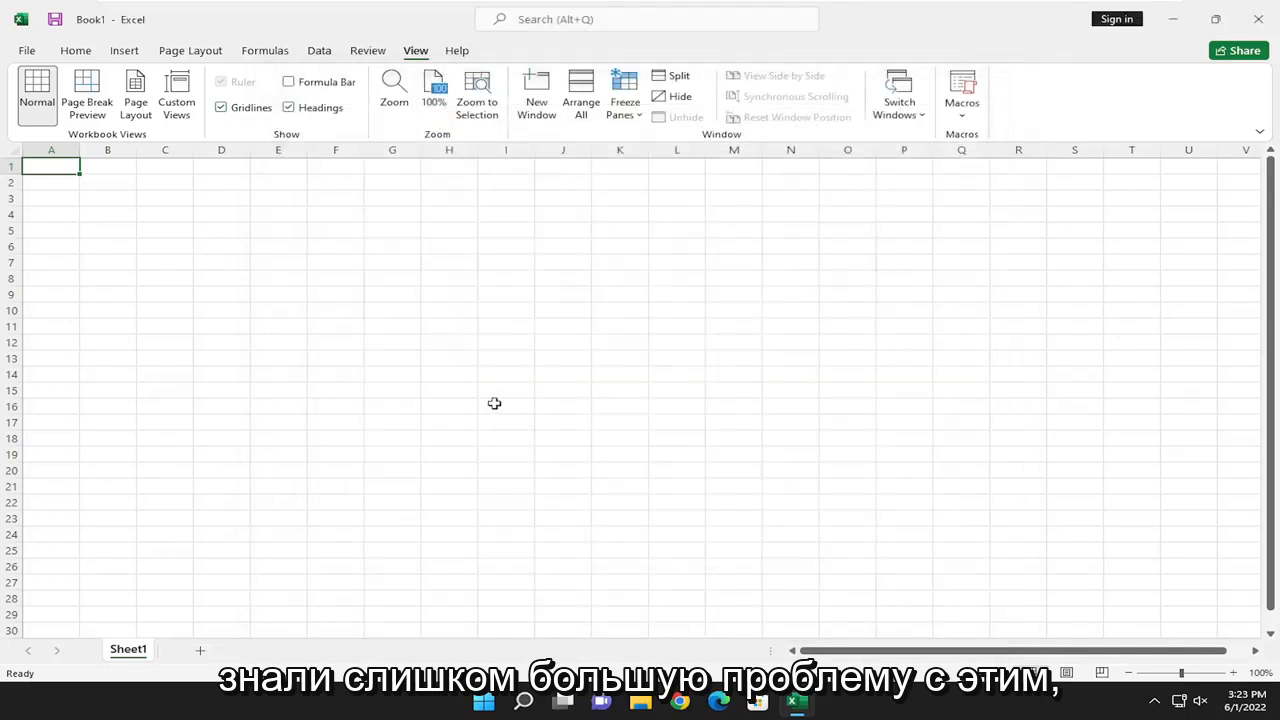
mouse_move(457, 393)
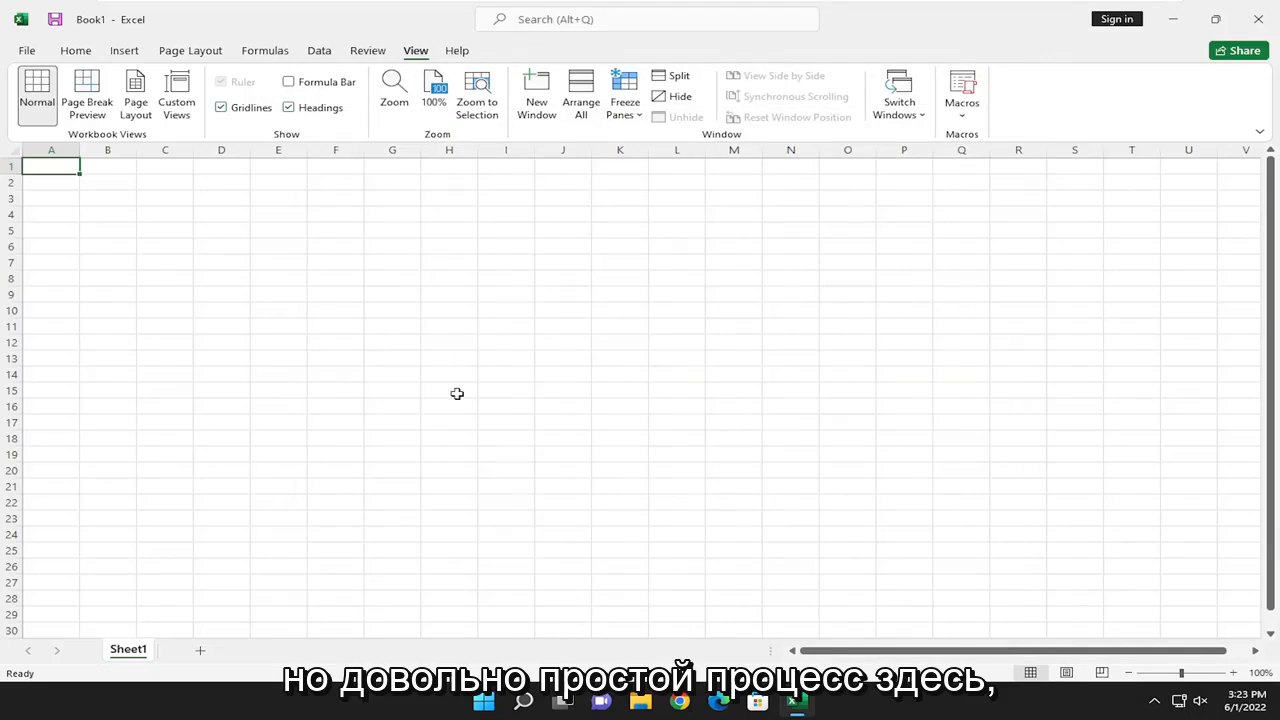
mouse_move(603, 383)
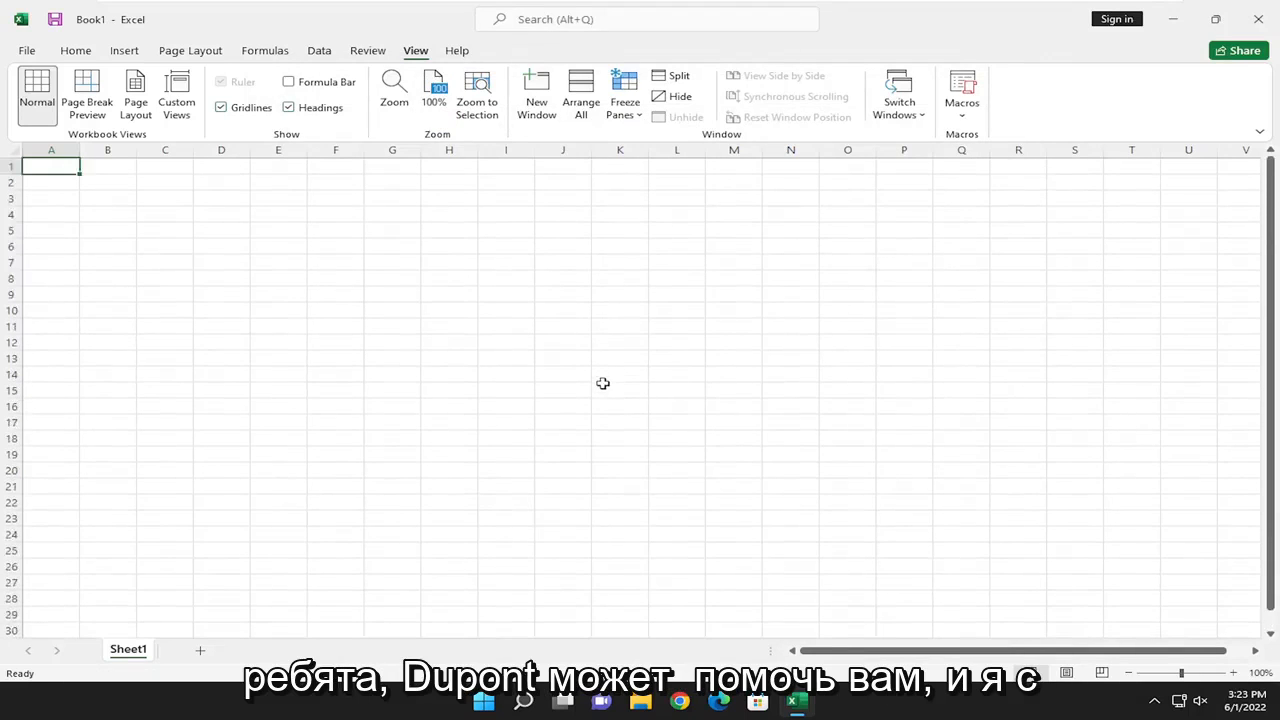